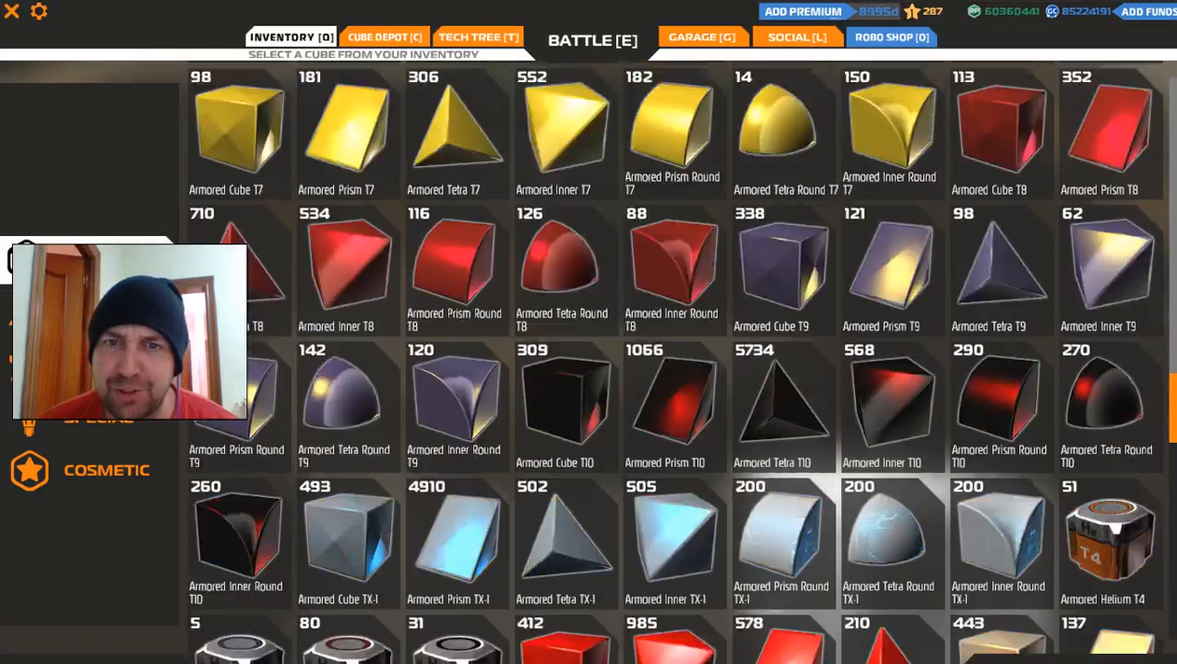
Browse the inventory's Movement category of wheels, mega wheels, hover blades and thrusters
{"action": "scroll", "scroll_direction": "up", "scroll_amount": 3}
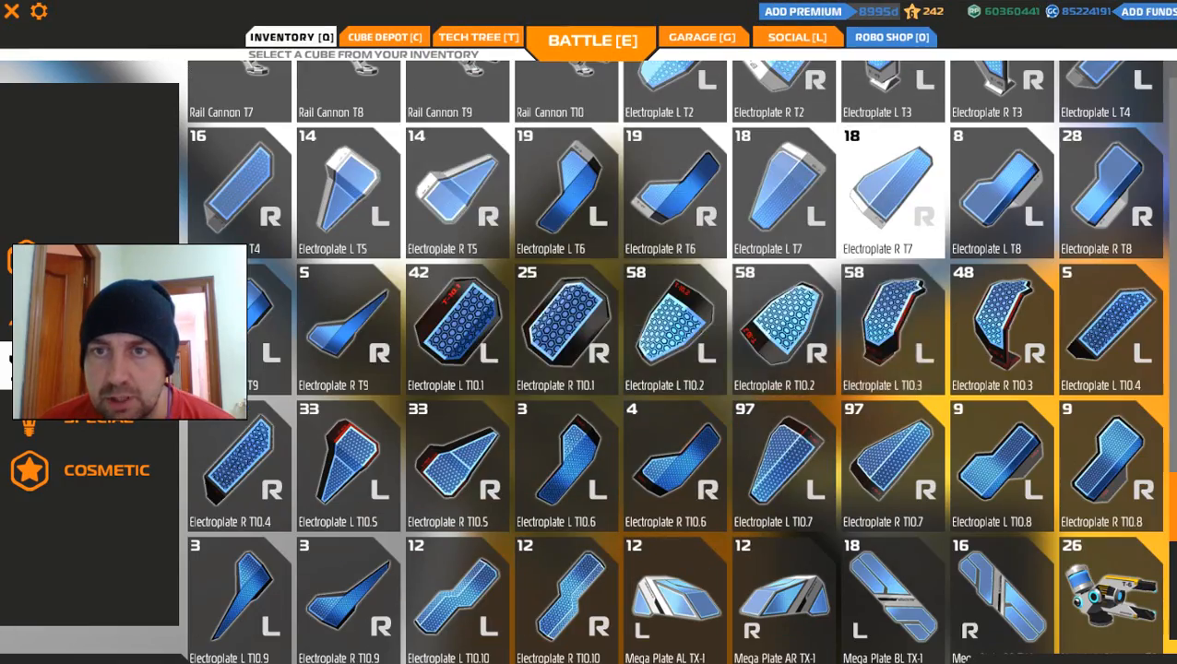
{"action": "left_click", "coordinate": [592, 40]}
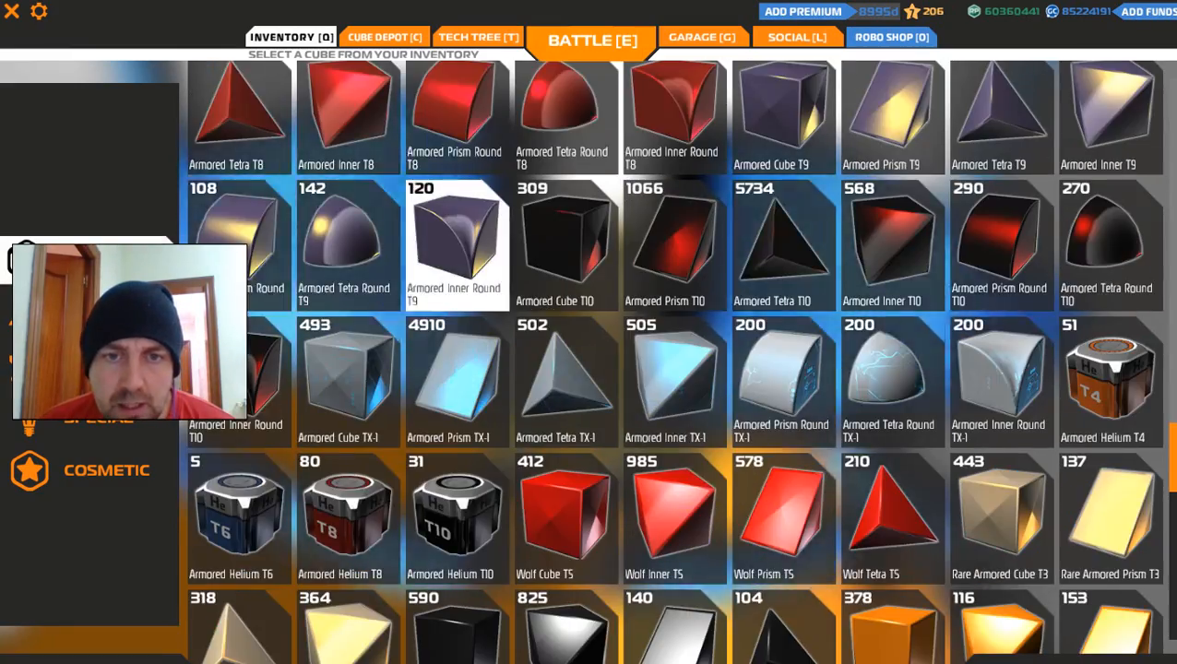
{"action": "scroll", "scroll_direction": "down", "scroll_amount": 3}
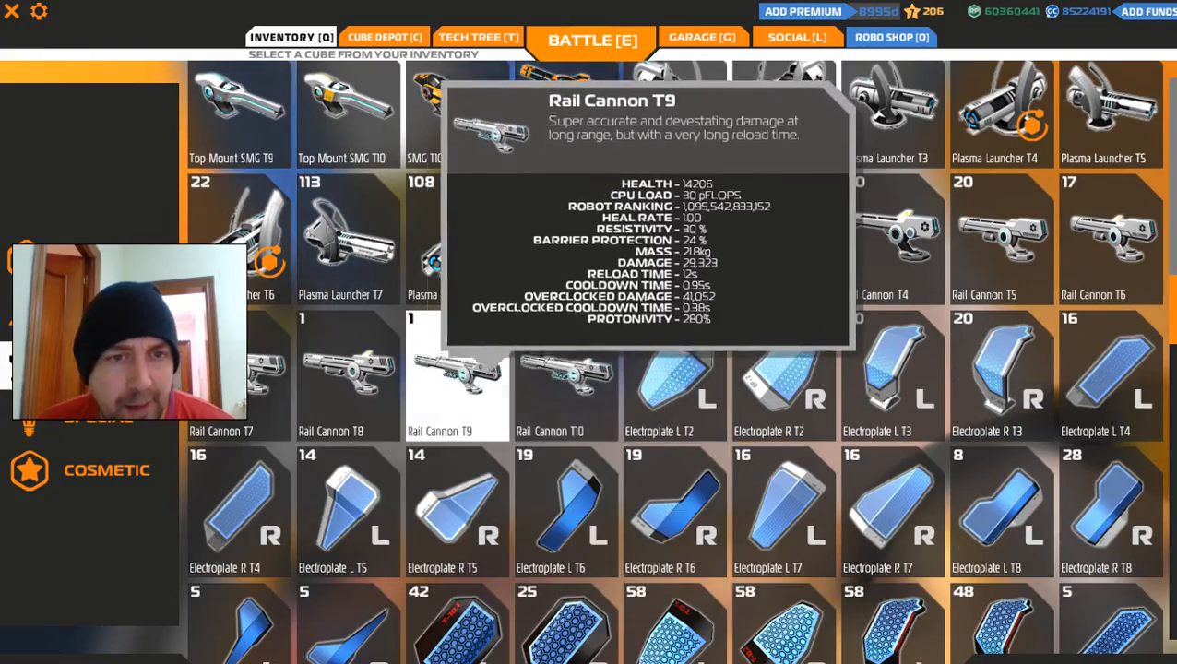
{"action": "left_click", "coordinate": [591, 40]}
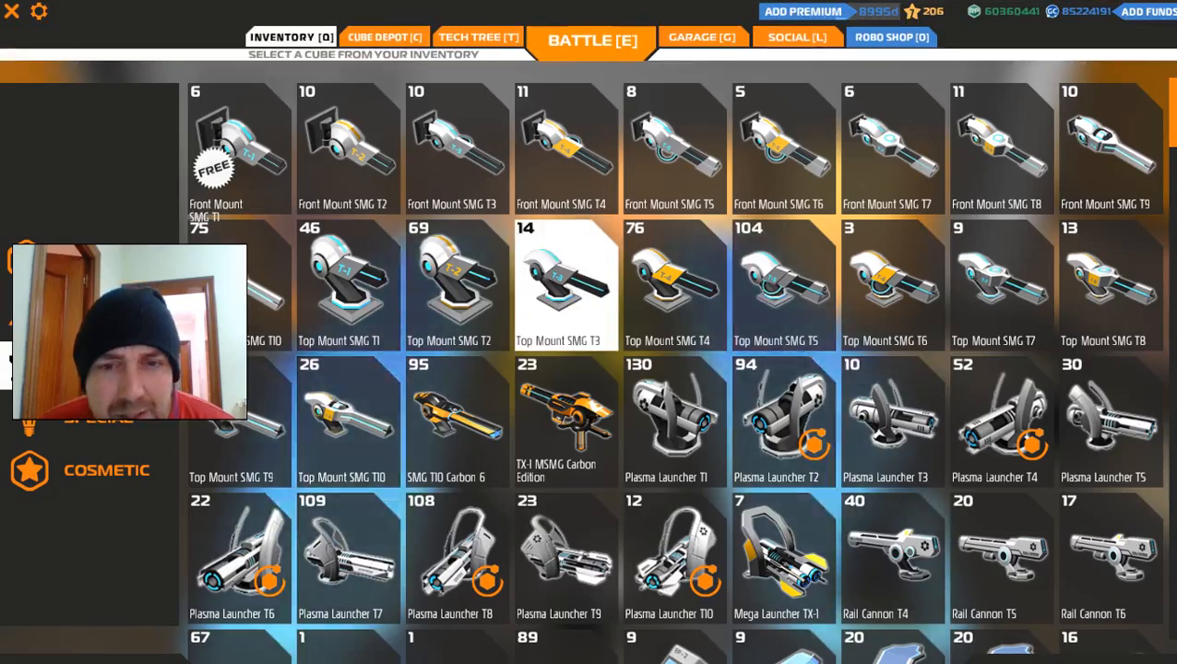
{"action": "scroll", "scroll_direction": "down", "scroll_amount": 3}
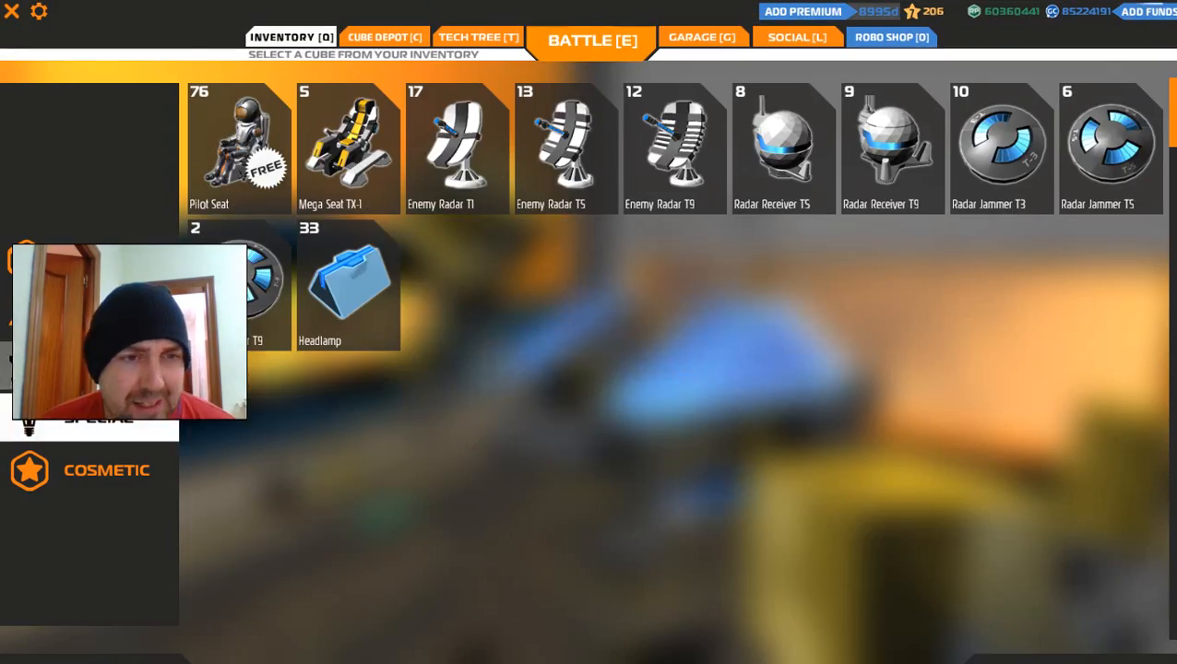
{"action": "scroll", "scroll_direction": "down", "scroll_amount": 3}
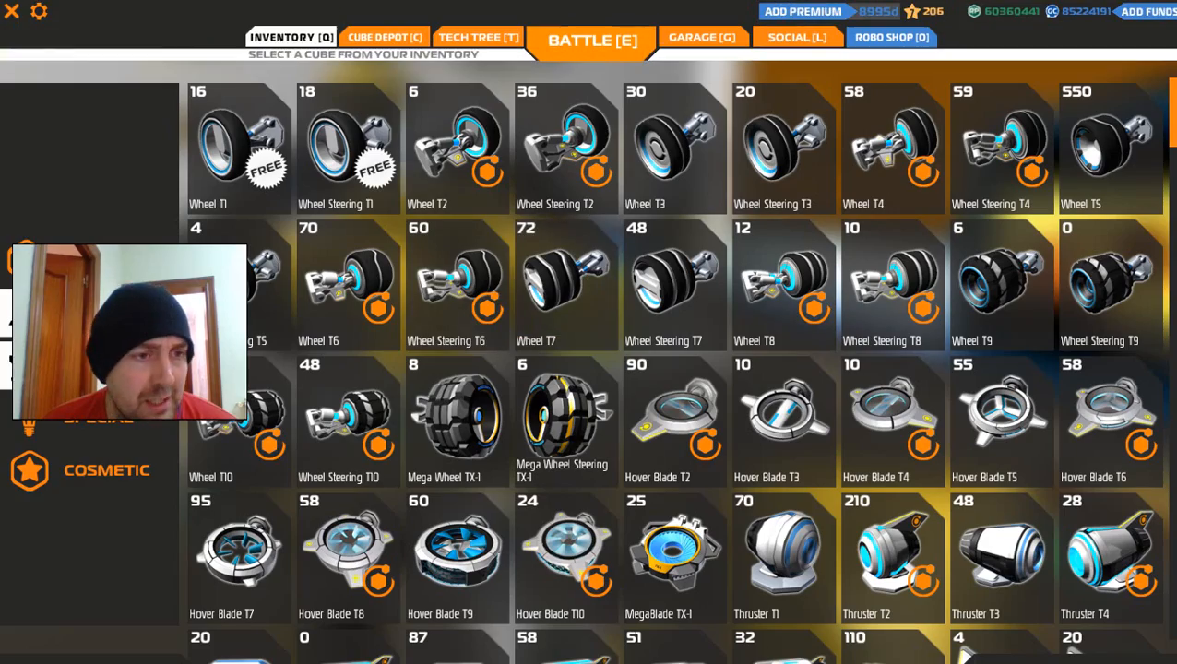
Return to the garage build view of the helicopter with gold armored cubes
{"action": "scroll", "scroll_direction": "down", "scroll_amount": 3}
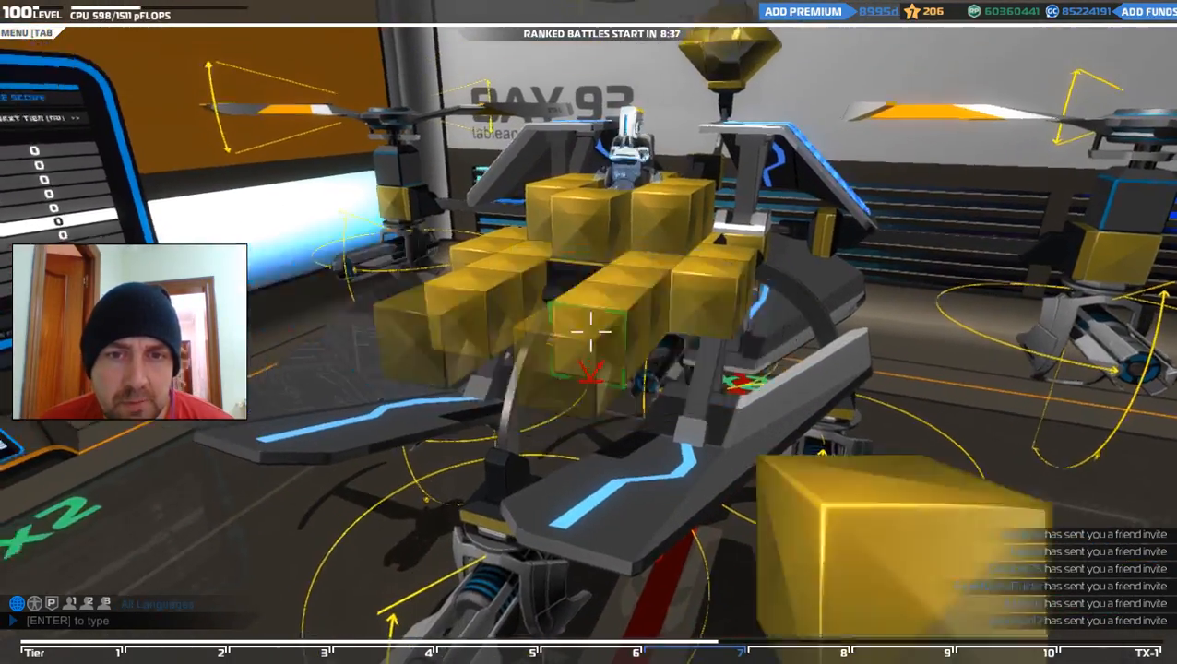
{"action": "key", "text": "tab"}
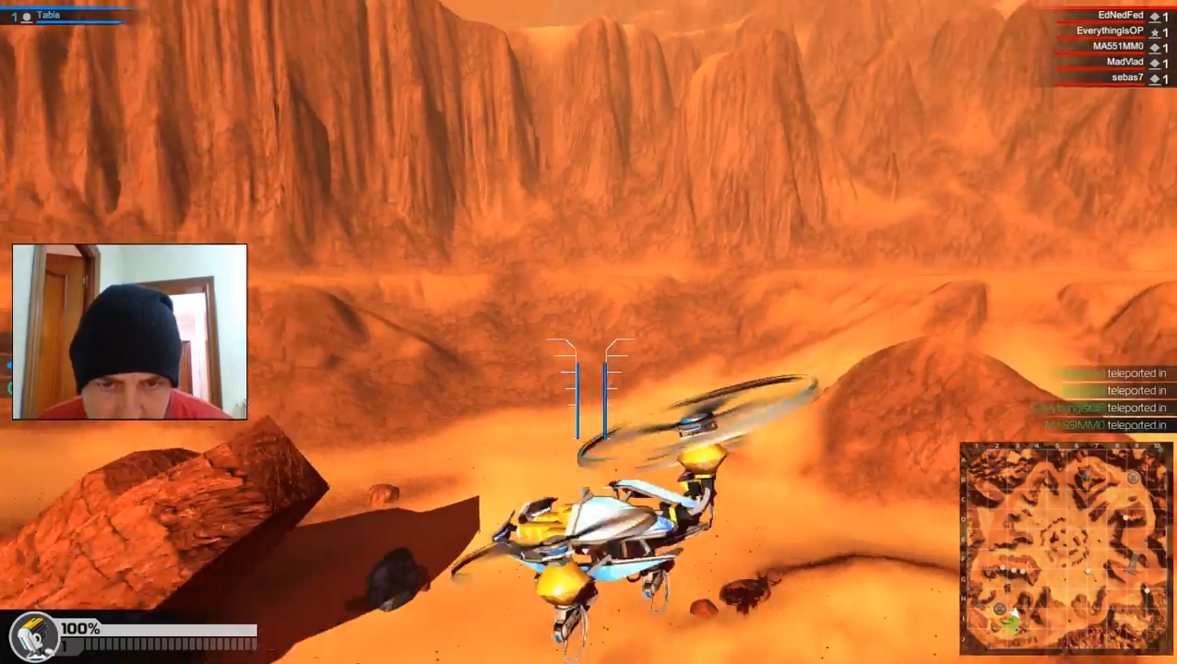
End the Mars test flight and return to the garage build view
{"action": "key", "text": "Escape"}
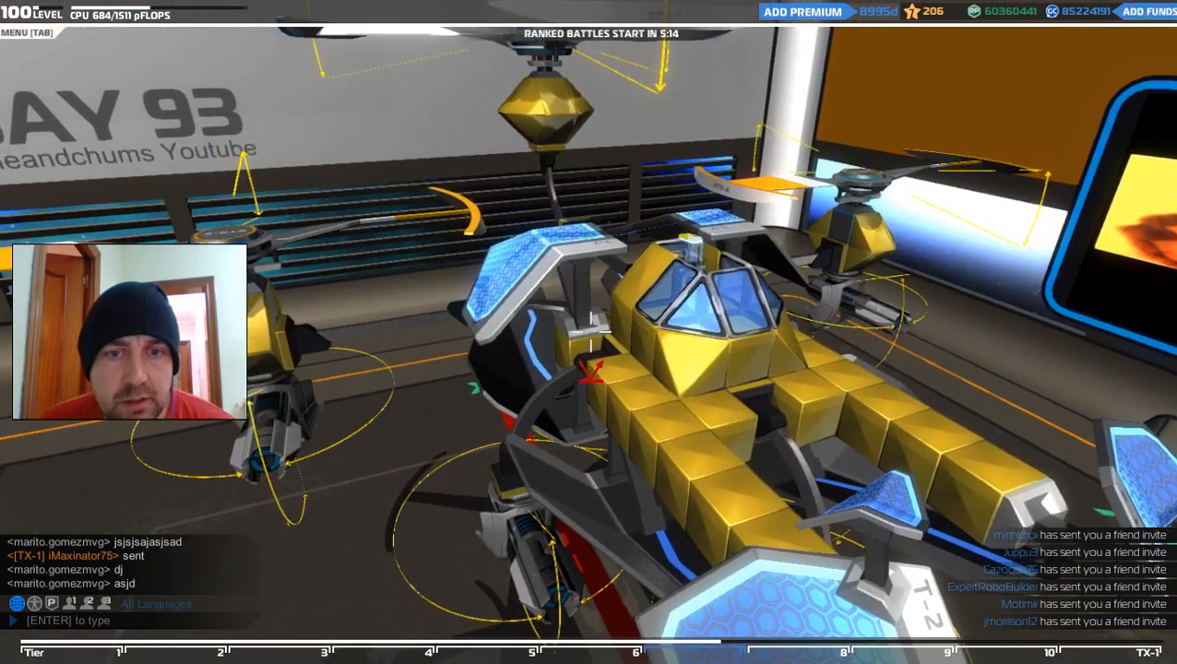
{"action": "left_click", "coordinate": [291, 36]}
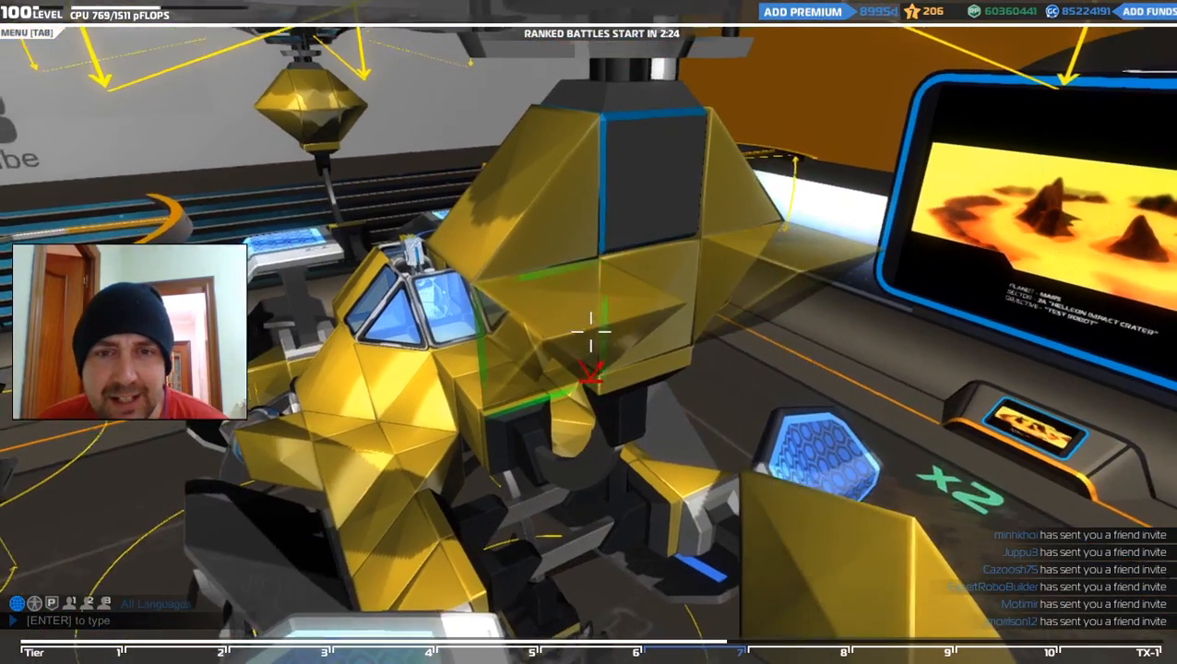
{"action": "mouse_move", "coordinate": [591, 333]}
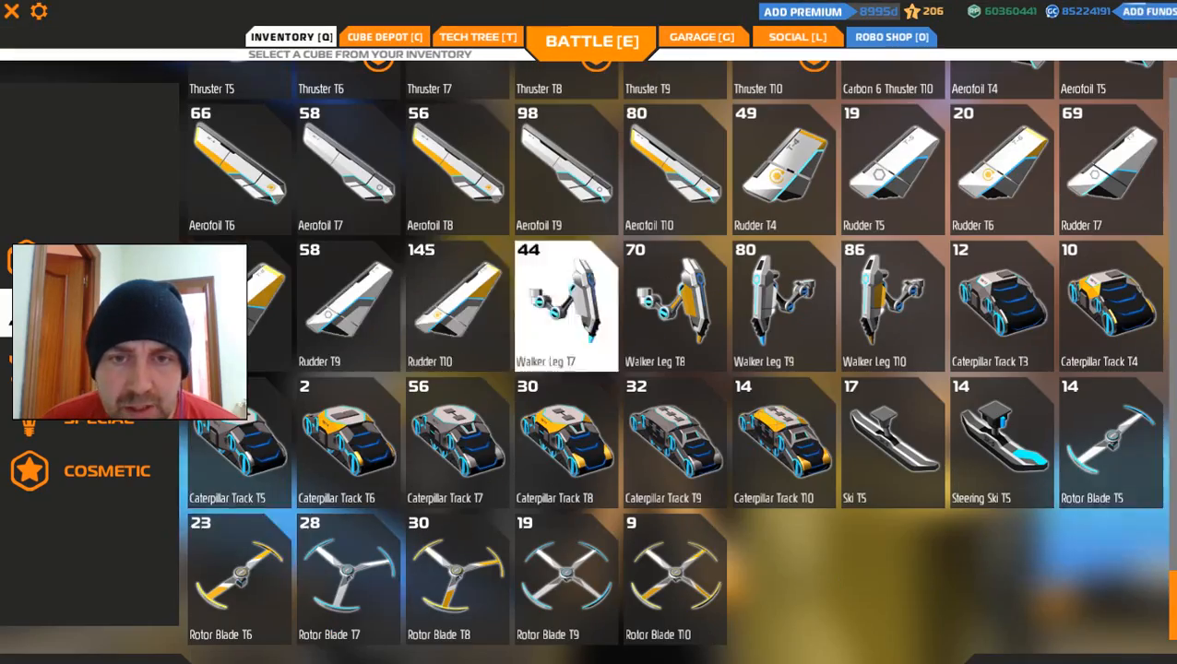
Scroll the movement parts list to find thrusters, aerofoils and rotor blades
{"action": "scroll", "scroll_direction": "up", "scroll_amount": 3}
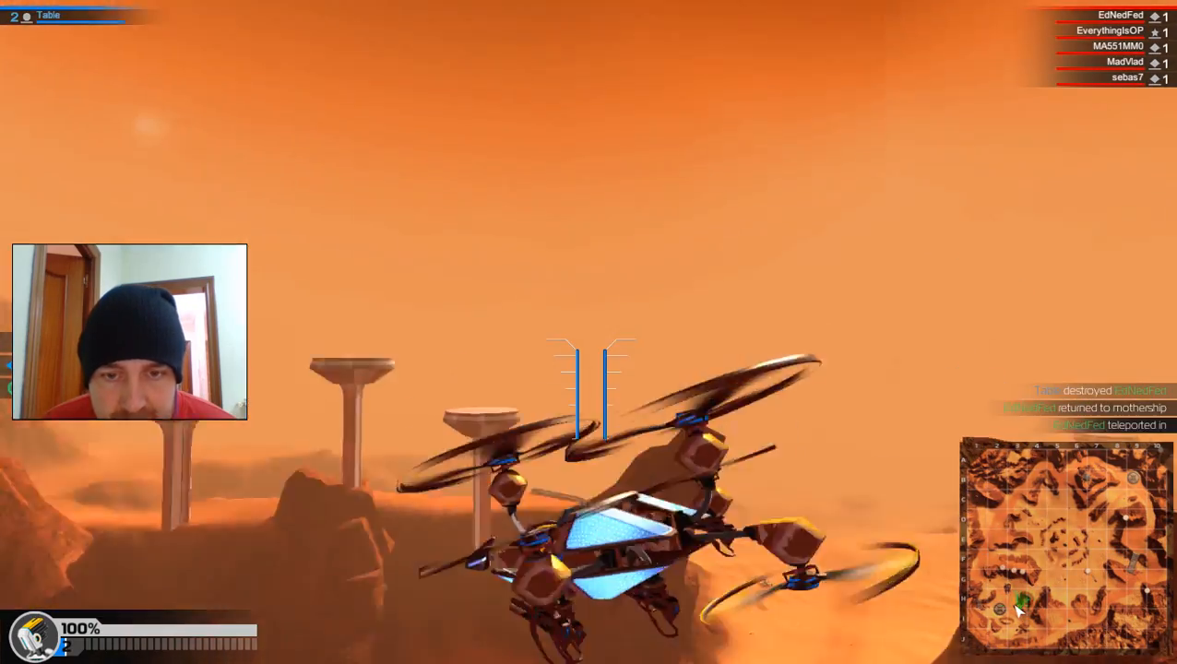
Leave the practice flight and return to the garage
{"action": "key", "text": "Escape"}
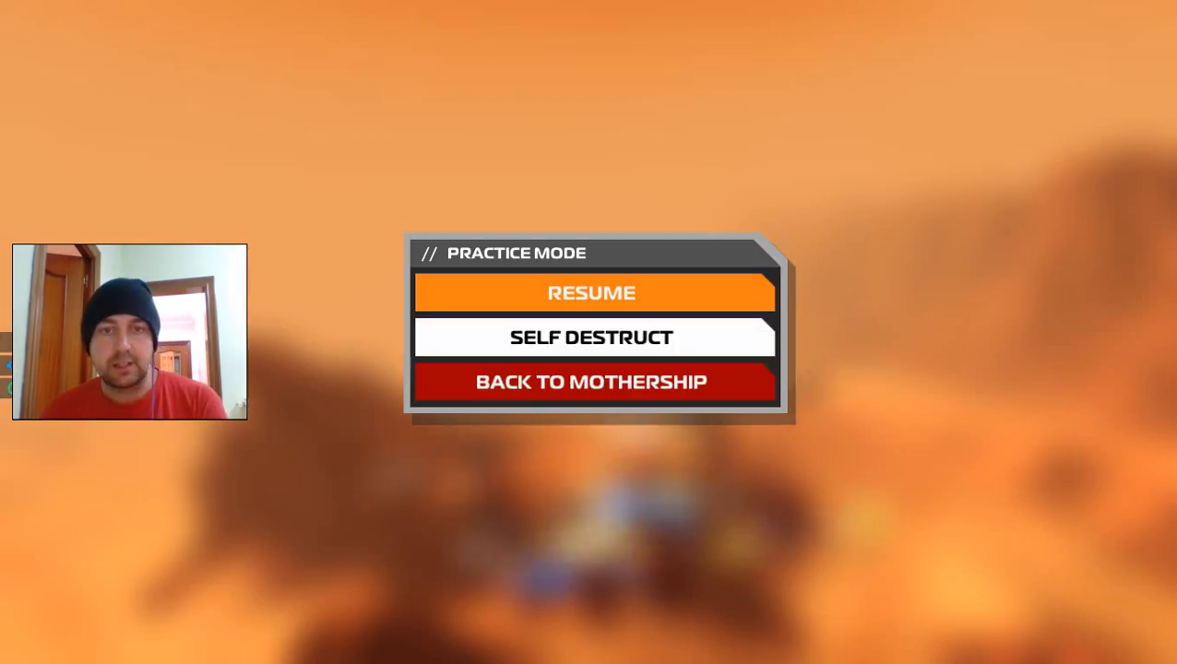
{"action": "left_click", "coordinate": [592, 382]}
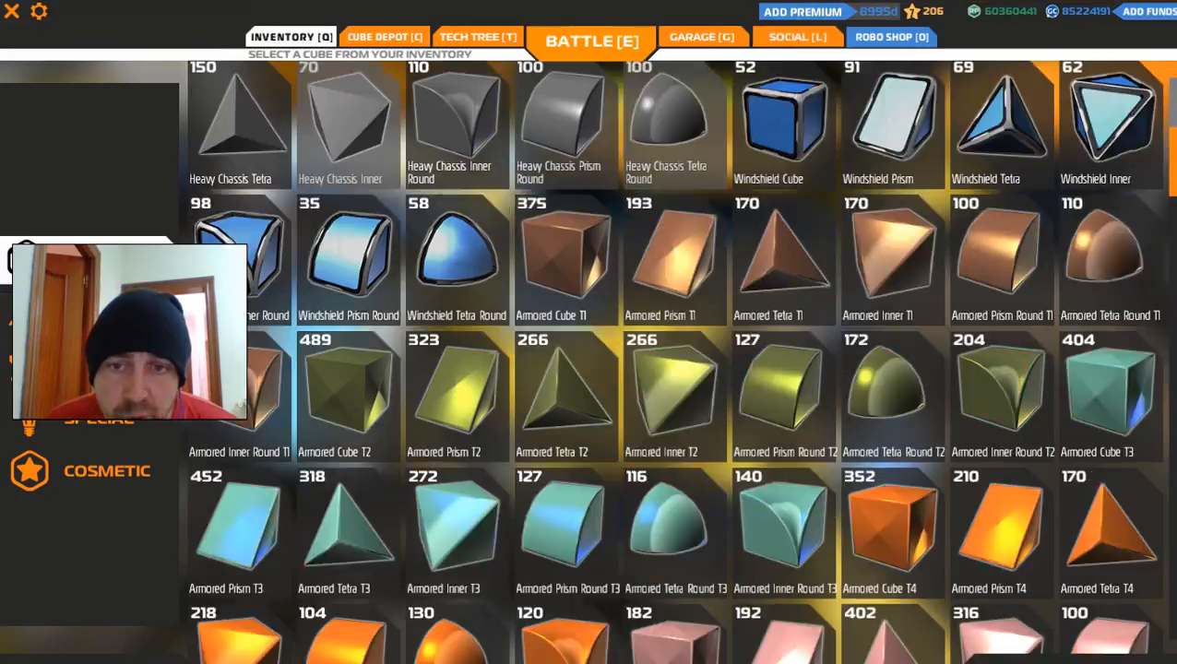
{"action": "scroll", "scroll_direction": "down", "scroll_amount": 3}
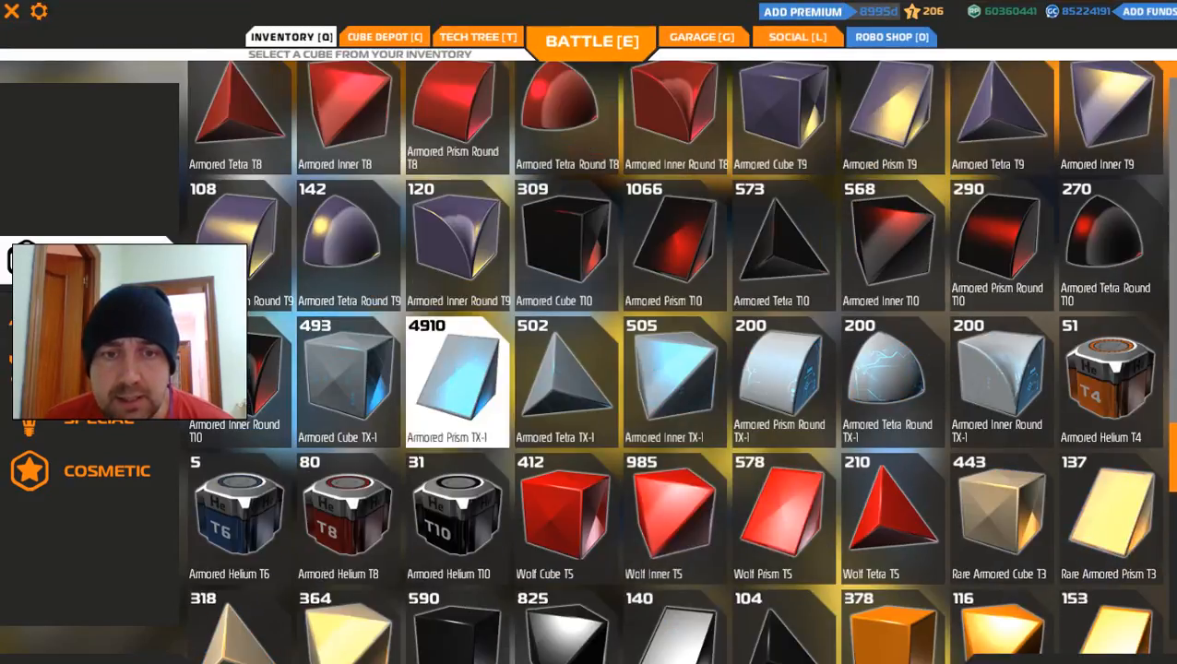
{"action": "scroll", "scroll_direction": "up", "scroll_amount": 3}
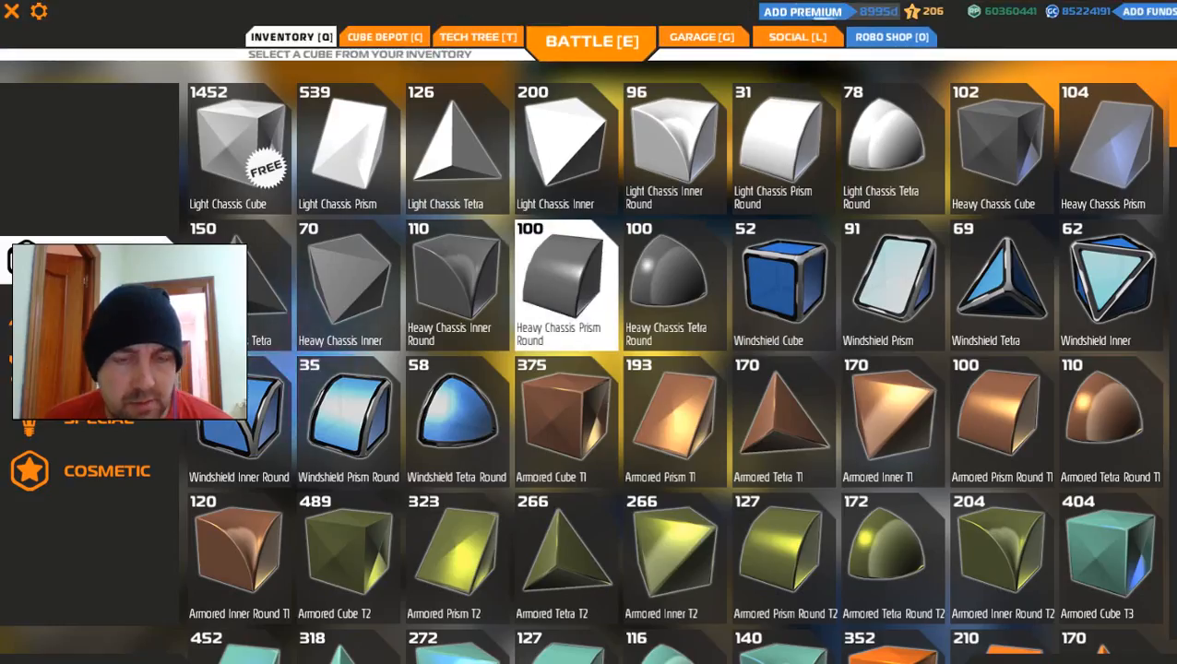
Buy 230 Armored Helium T6 cubes for 17250 GC and return to the garage
{"action": "left_click", "coordinate": [384, 37]}
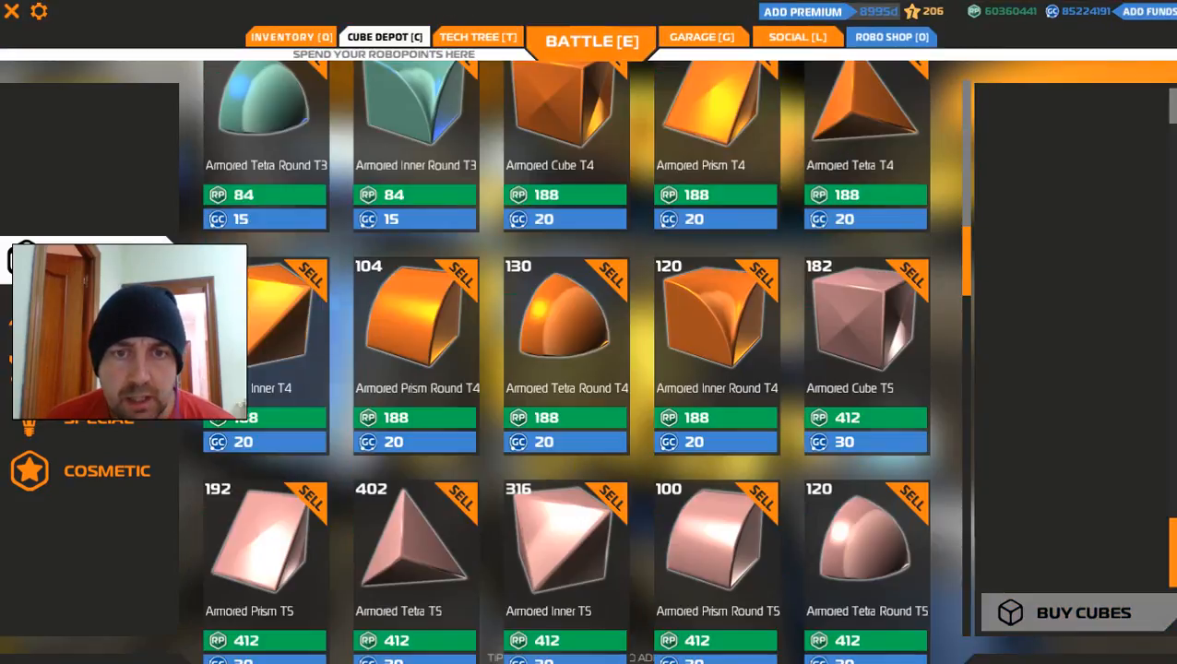
{"action": "scroll", "scroll_direction": "down", "scroll_amount": 3}
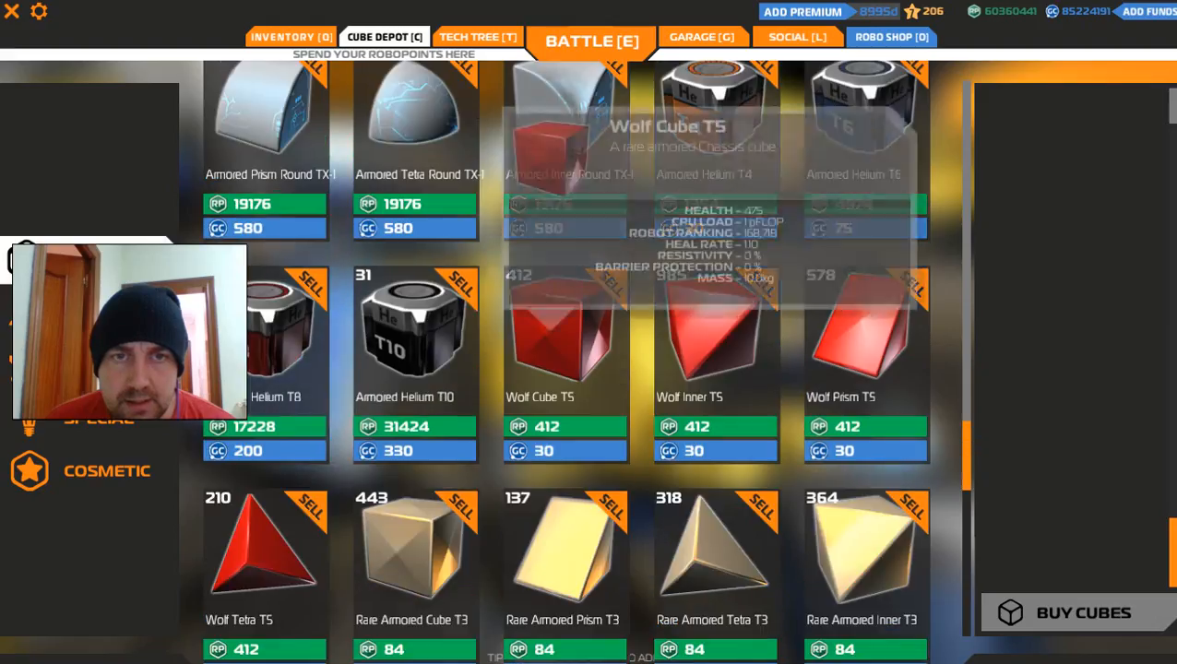
{"action": "left_click", "coordinate": [865, 120]}
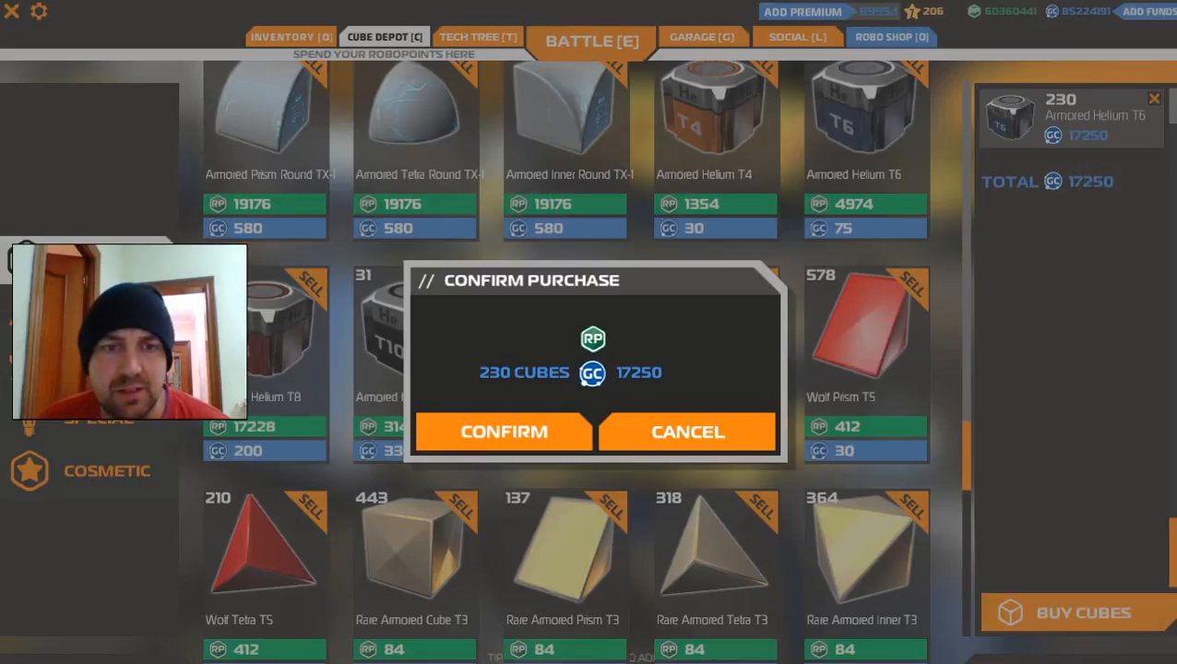
{"action": "left_click", "coordinate": [504, 432]}
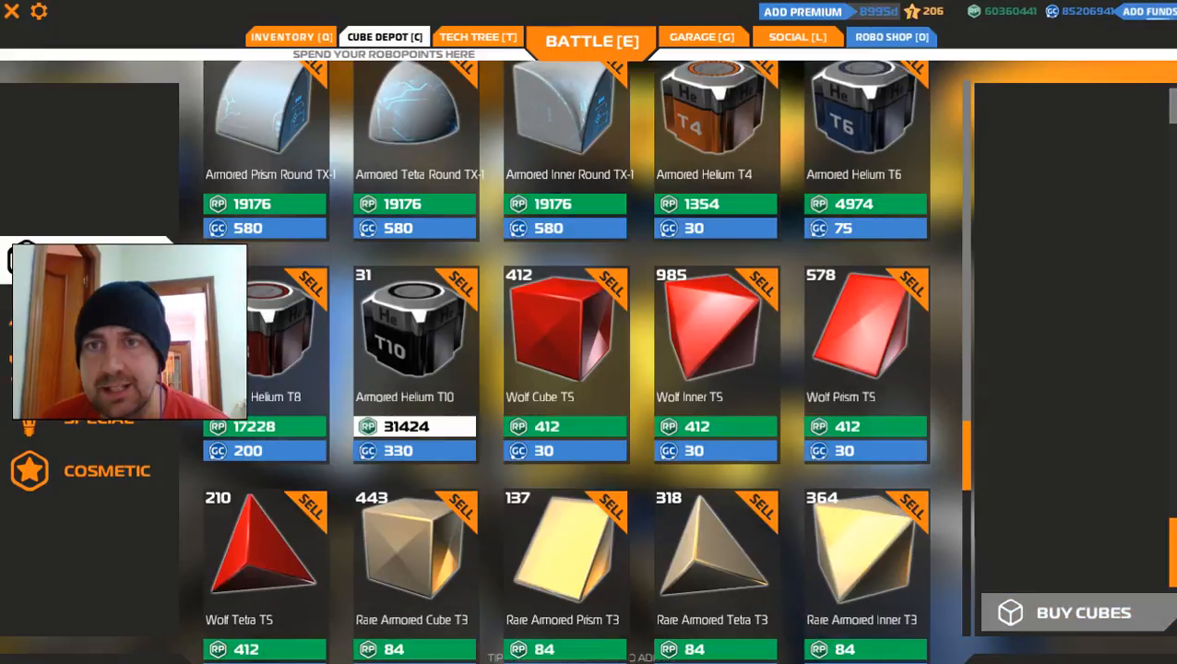
{"action": "left_click", "coordinate": [290, 37]}
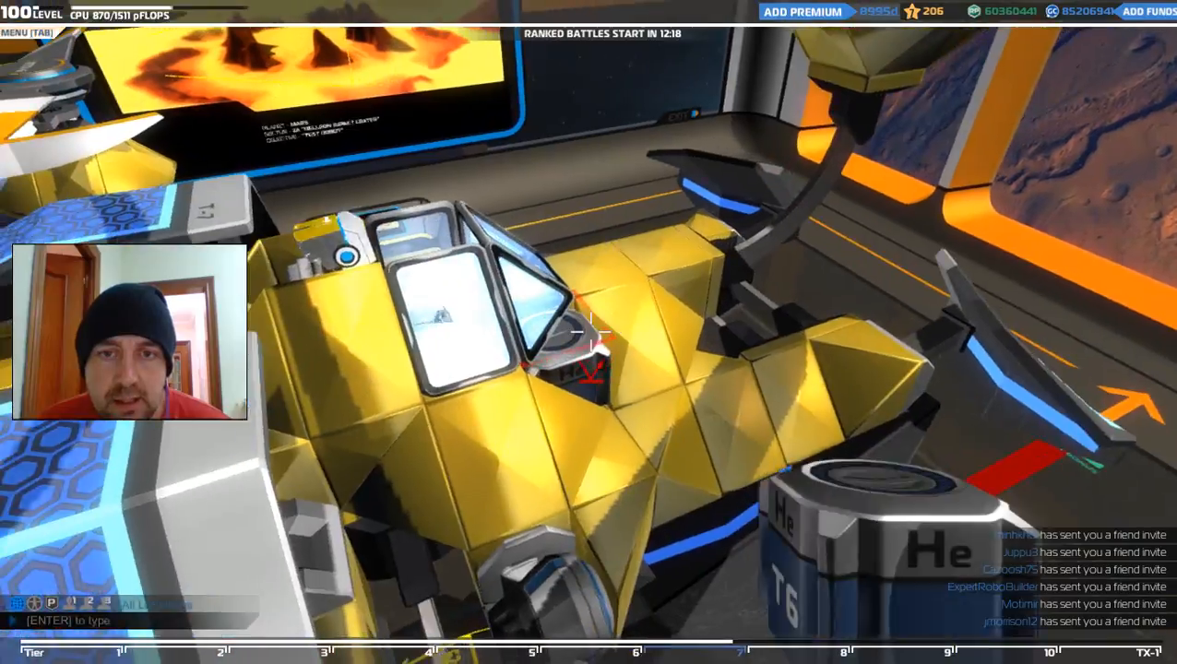
{"action": "mouse_move", "coordinate": [591, 332]}
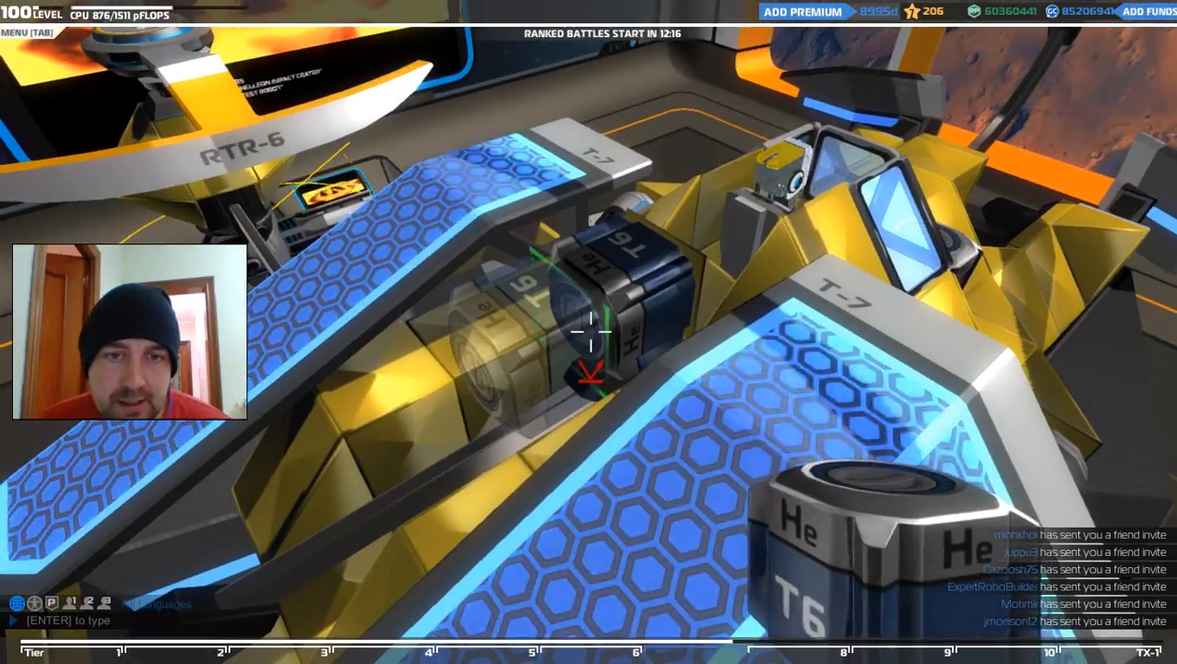